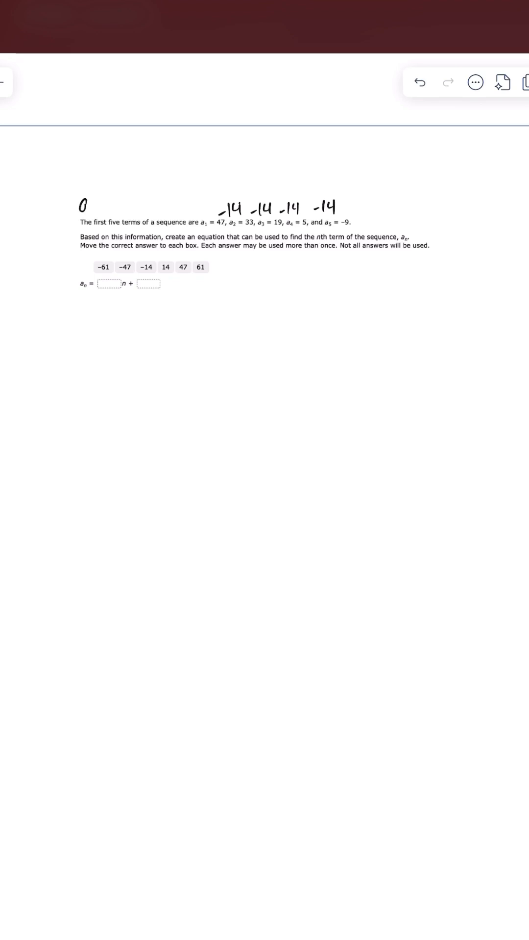
# Step: Label the sequence 'arithmetic', write a_n = a_1 + (n-1)(d), and underline a1 = 47
pyautogui.write('arithmeti')
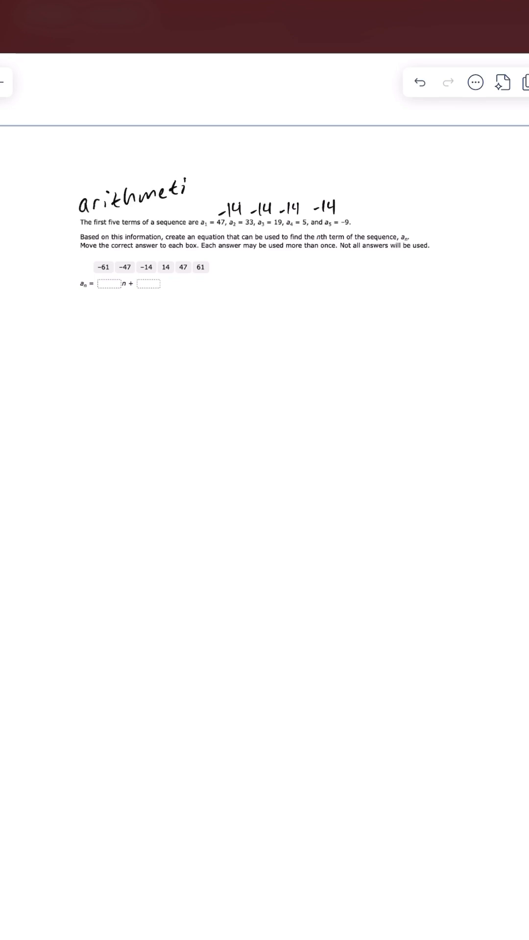
pyautogui.write('c')
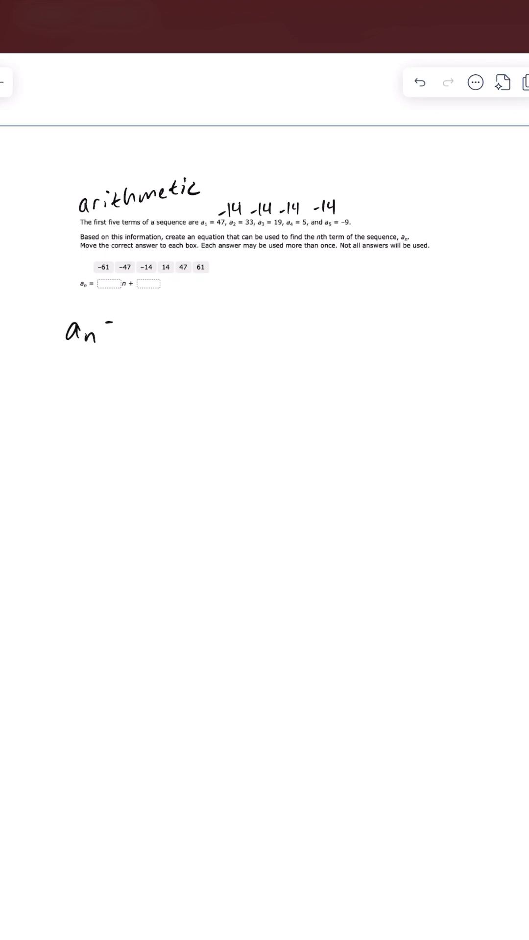
pyautogui.write('=')
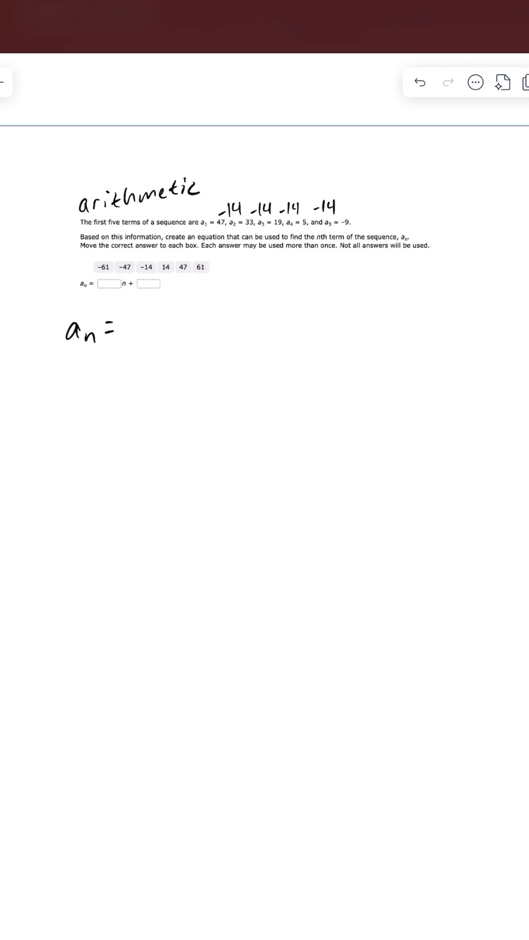
pyautogui.write('a_1 +')
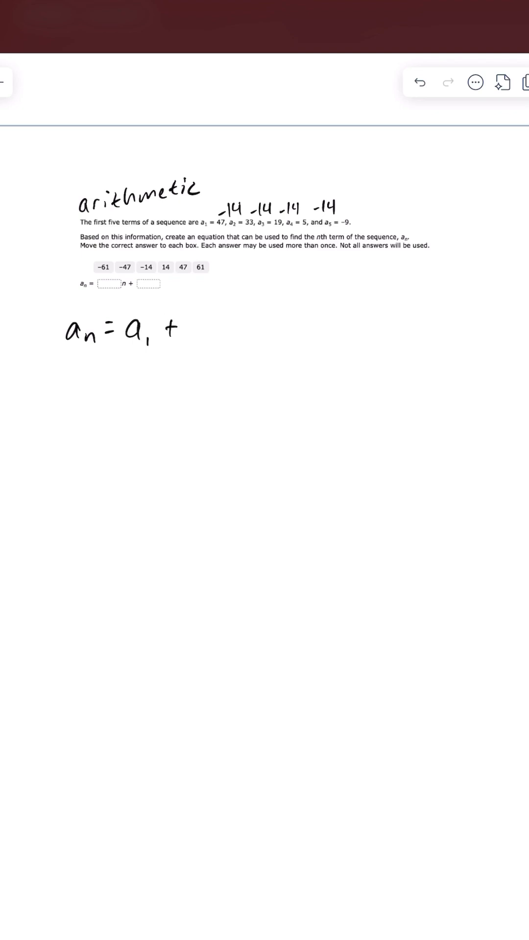
pyautogui.write('(n-1')
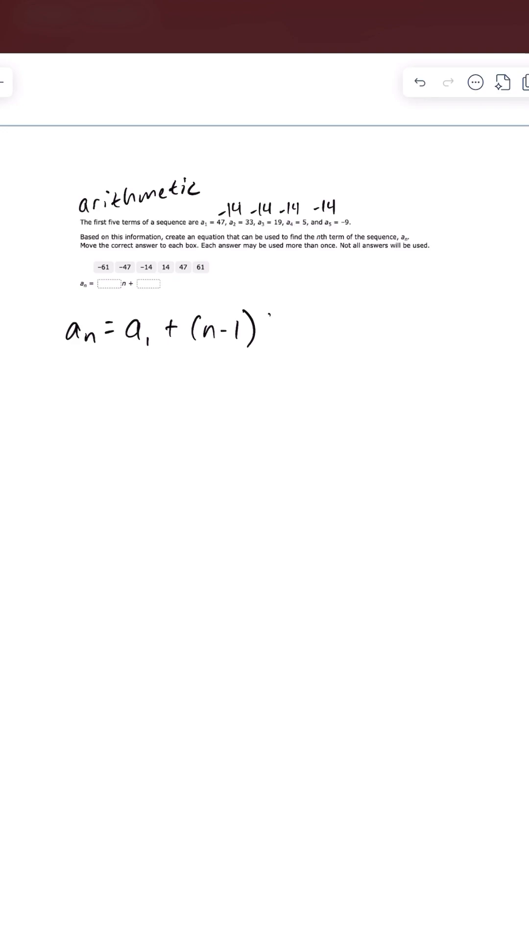
pyautogui.write('(d)')
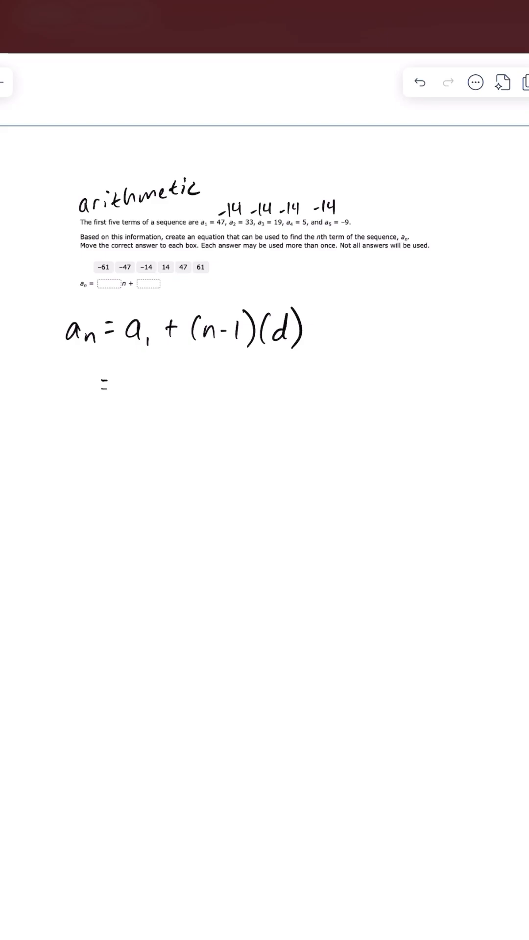
pyautogui.moveTo(202, 227); pyautogui.dragTo(219, 227)
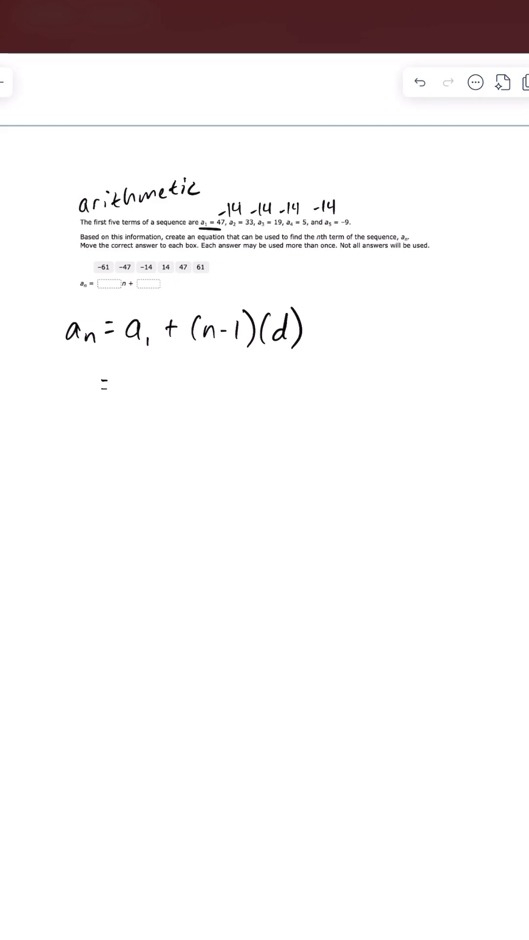
# Step: Write 47 + (n-1)(-14) beneath the general formula
pyautogui.write('47+')
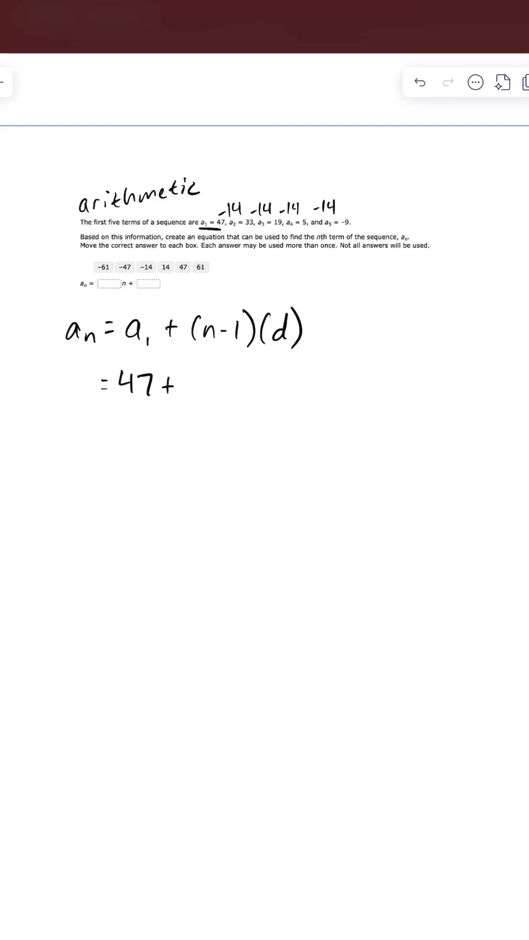
pyautogui.write('(n-1')
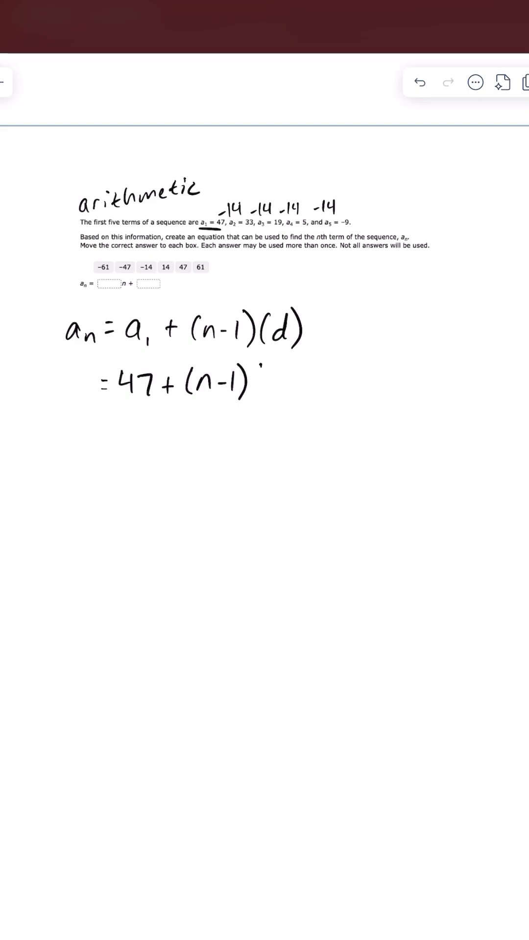
pyautogui.write('(-14')
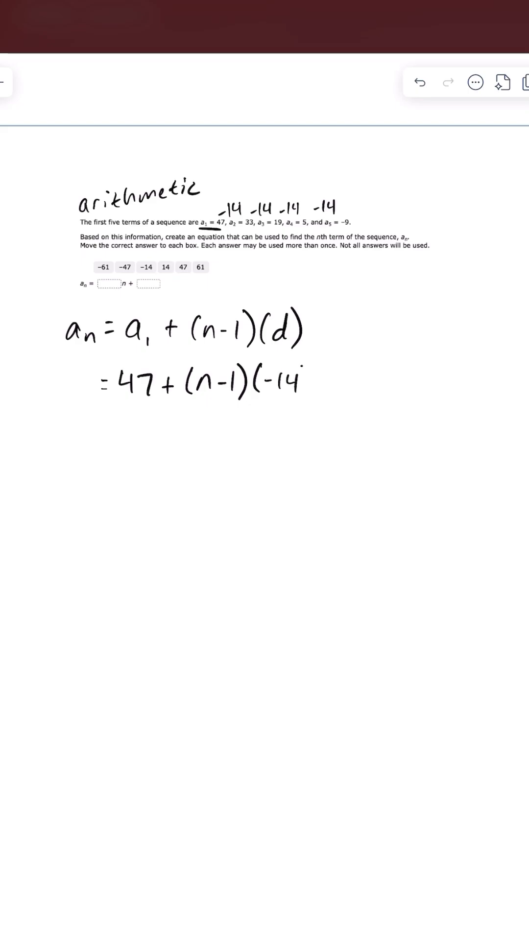
pyautogui.click(305, 387)
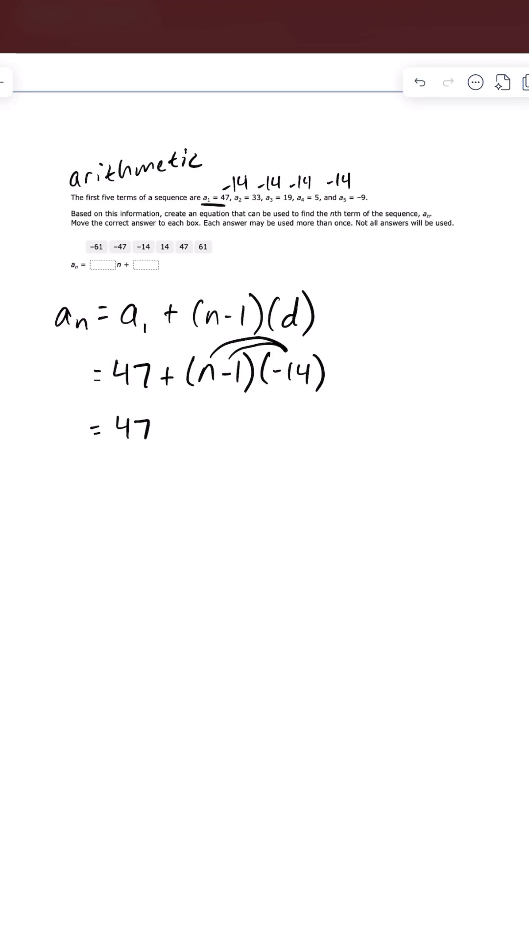
# Step: Write the distributed line = 47 - 14n + 14
pyautogui.write('-14n +')
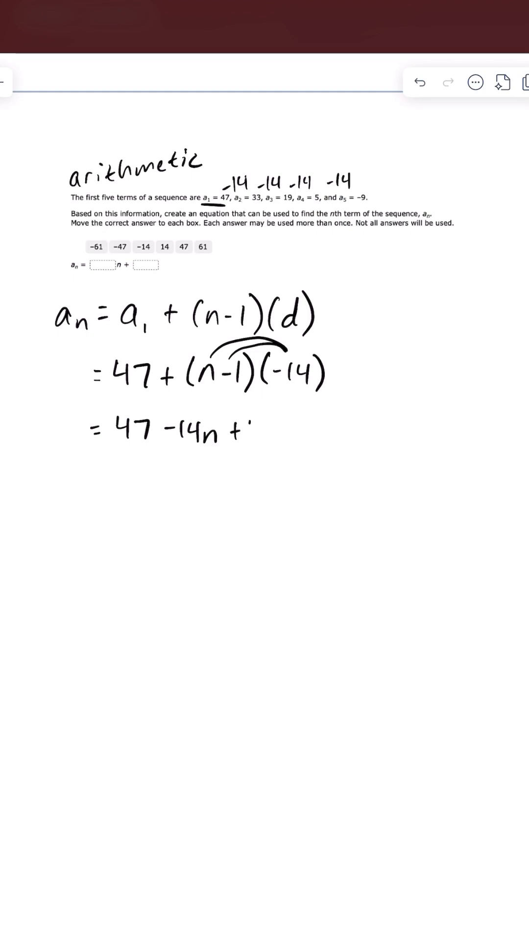
pyautogui.write('14')
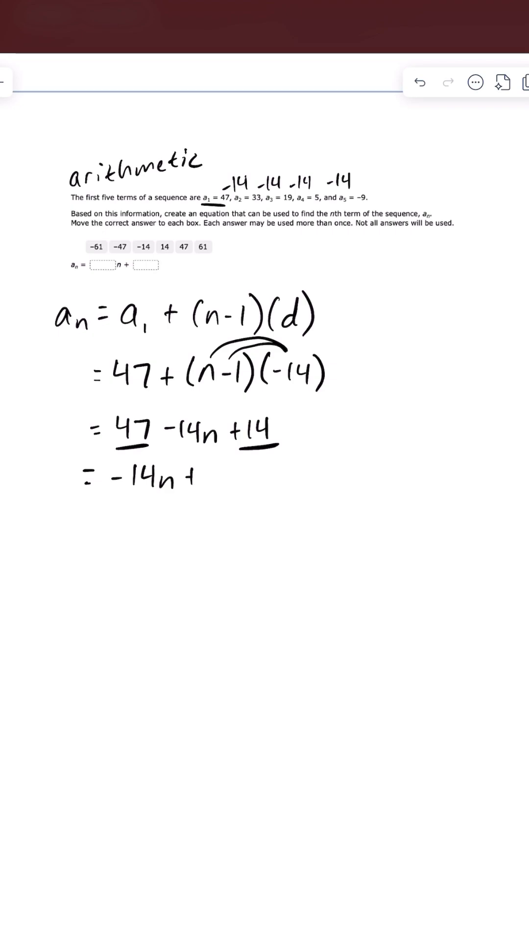
# Step: Write the simplified result -14n + 61 and underline it
pyautogui.write('61')
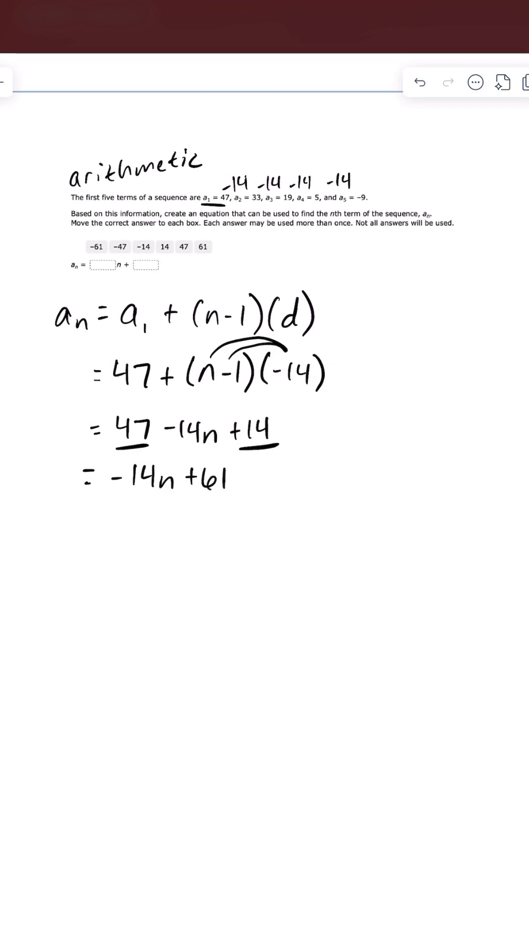
pyautogui.moveTo(93, 507); pyautogui.dragTo(254, 504)
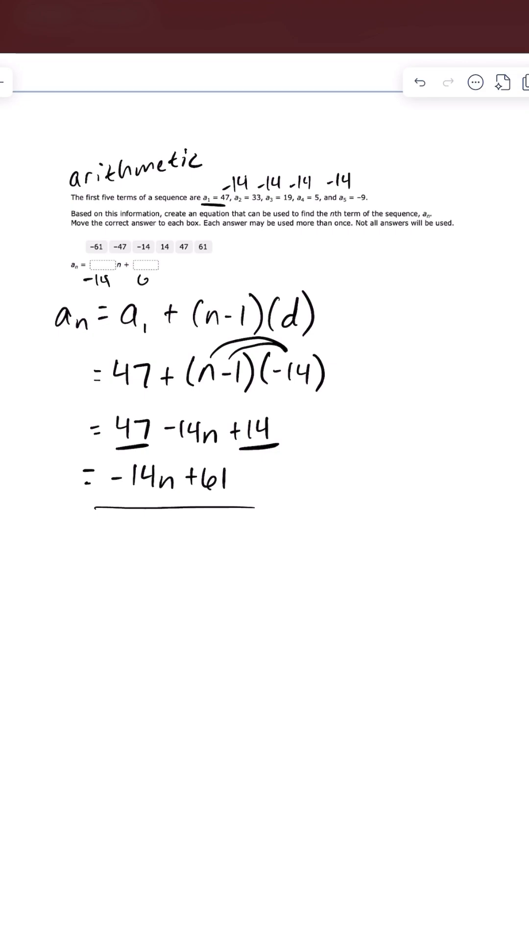
# Step: Write 61 beneath the second answer blank
pyautogui.write('61')
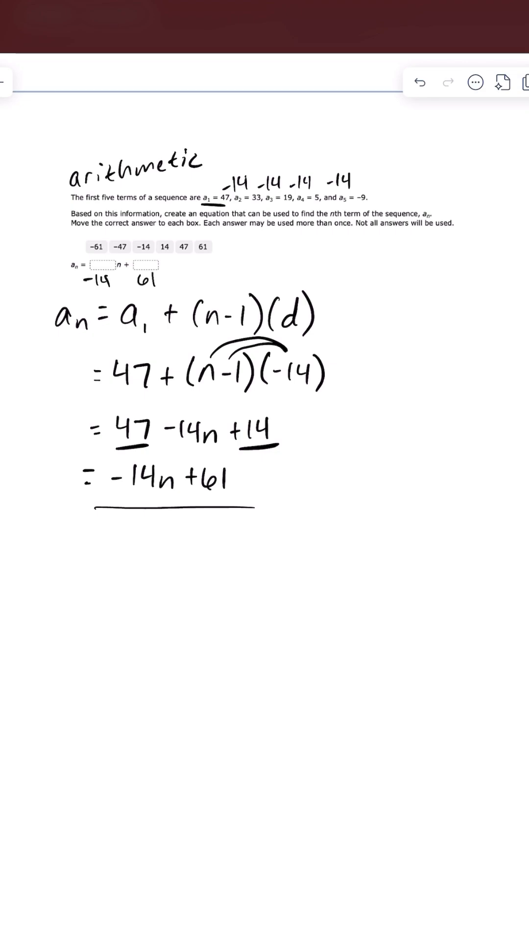